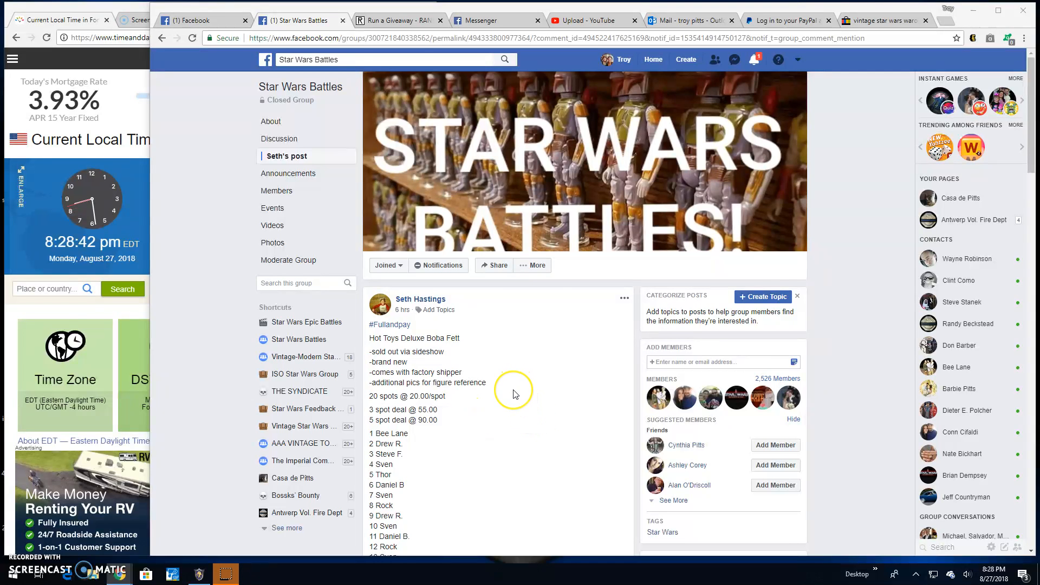
Check the post's photos of paid comments, browsing through them one by one
{"action": "scroll", "scroll_direction": "down", "scroll_amount": 3}
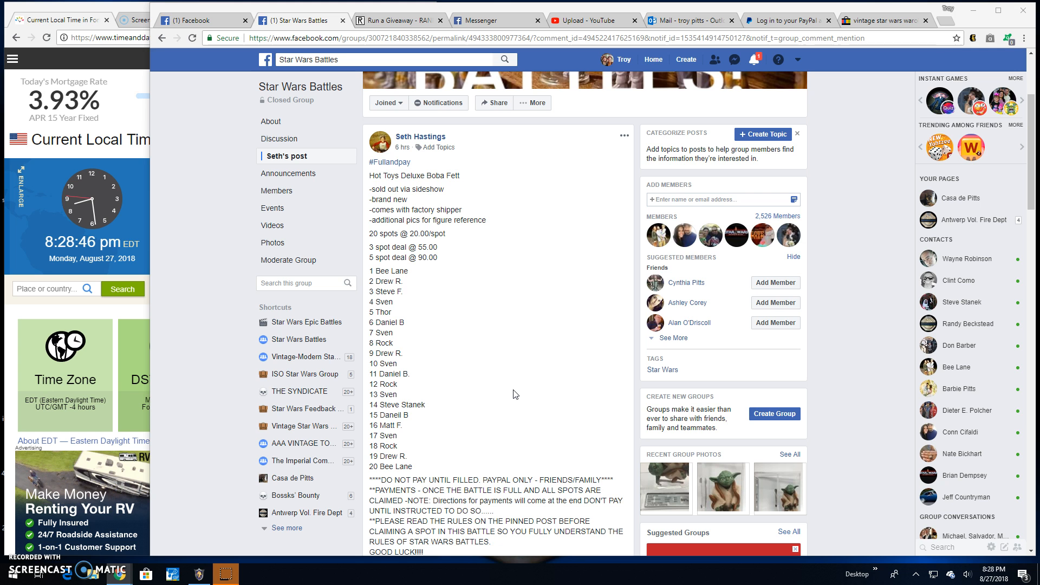
{"action": "left_click", "coordinate": [491, 83]}
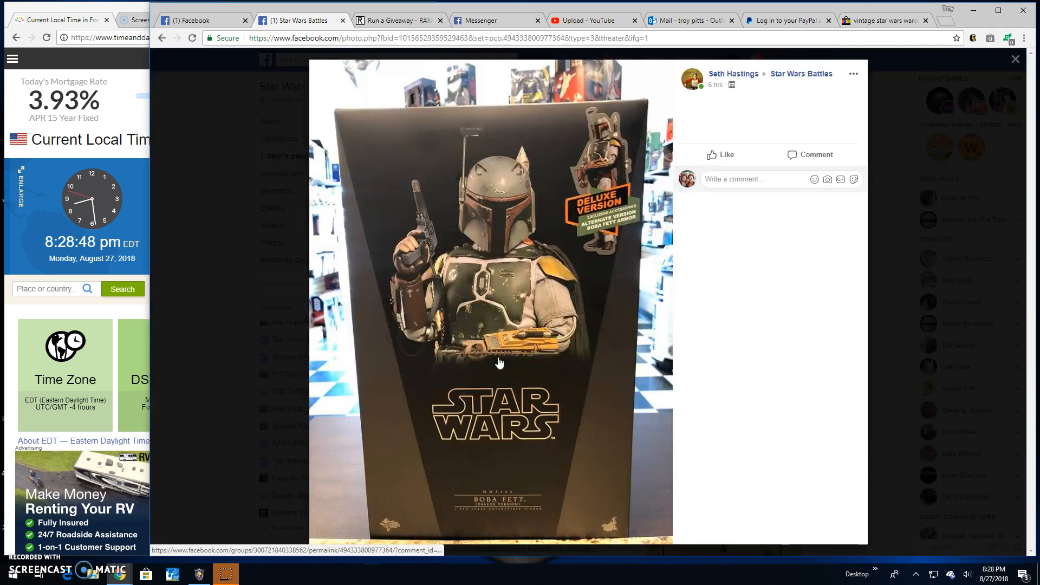
{"action": "left_click", "coordinate": [653, 304]}
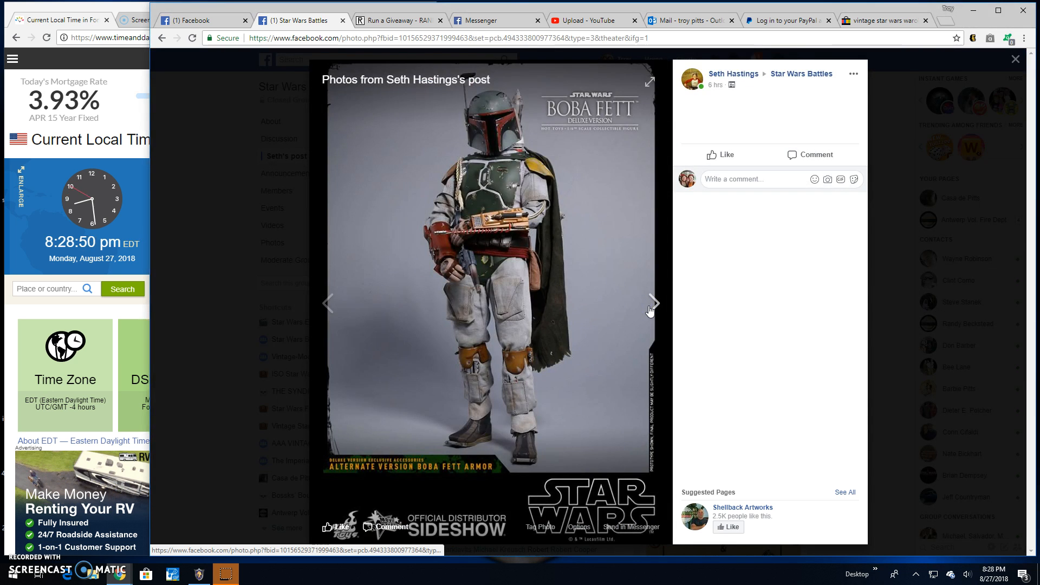
{"action": "left_click", "coordinate": [653, 303]}
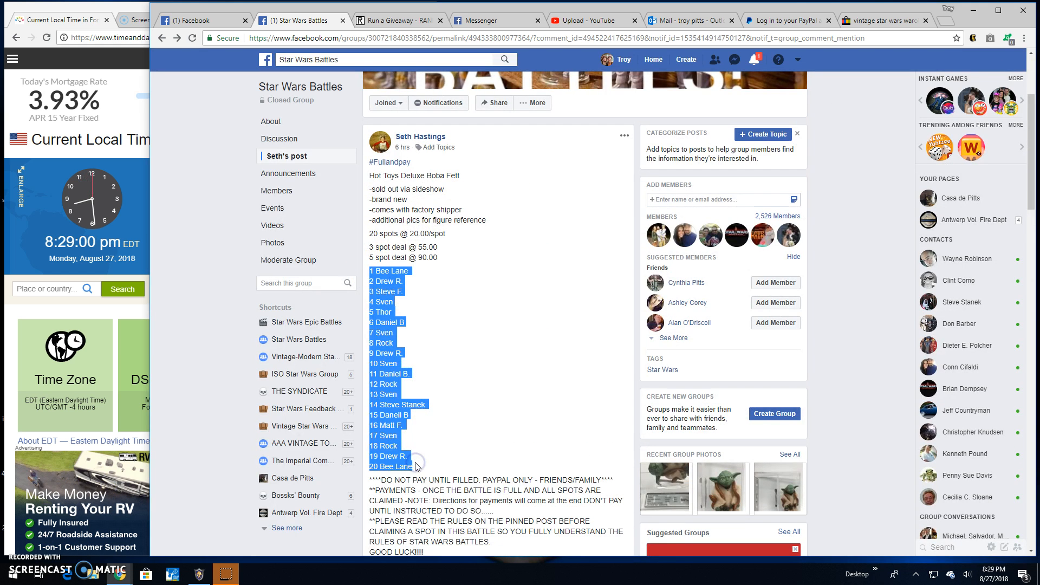
{"action": "left_click", "coordinate": [509, 423]}
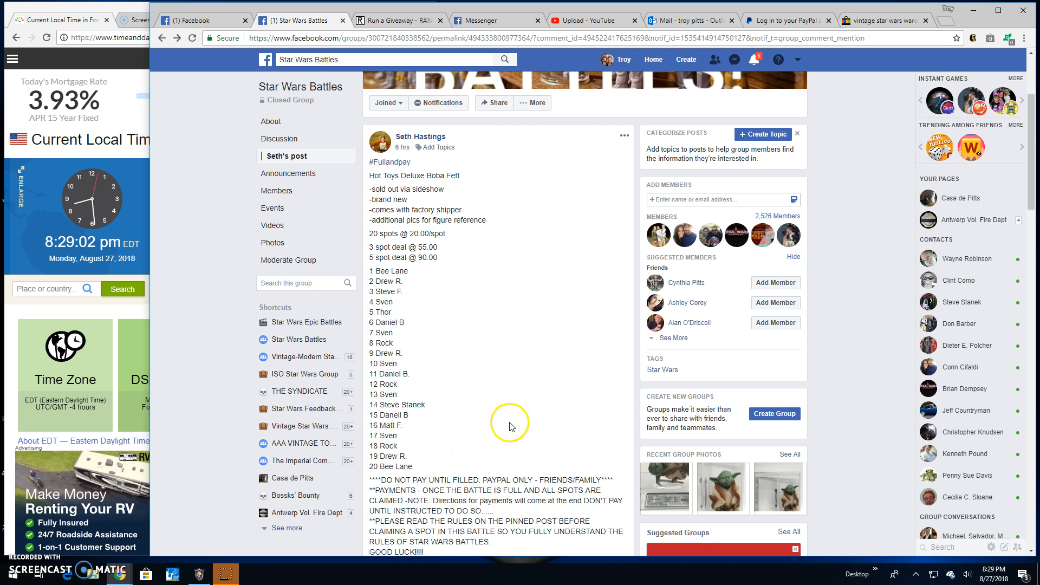
Comment 'Live!' at the bottom of the post's thread and move to the giveaway
{"action": "scroll", "scroll_direction": "down", "scroll_amount": 3}
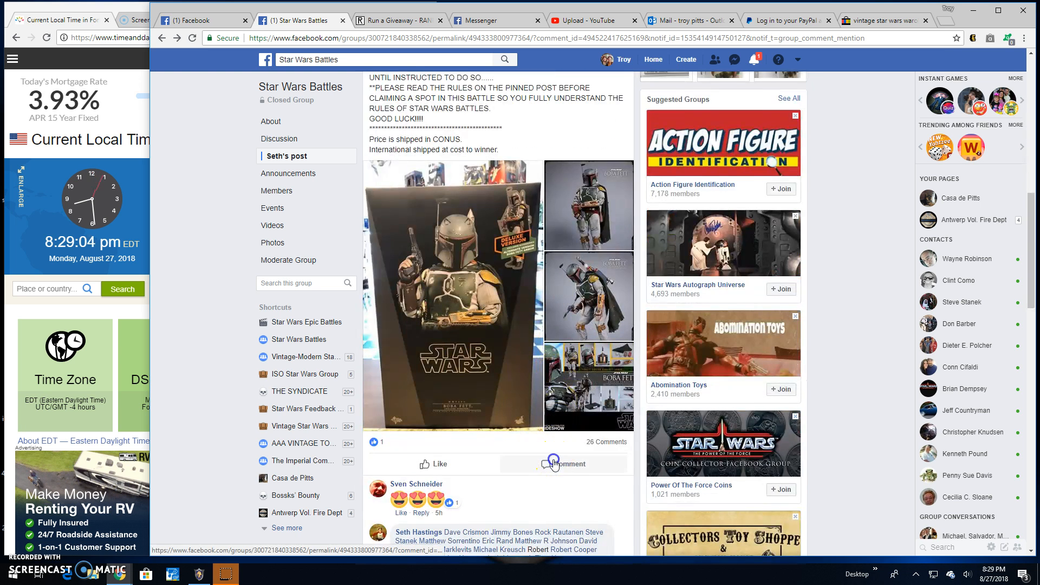
{"action": "scroll", "scroll_direction": "down", "scroll_amount": 3}
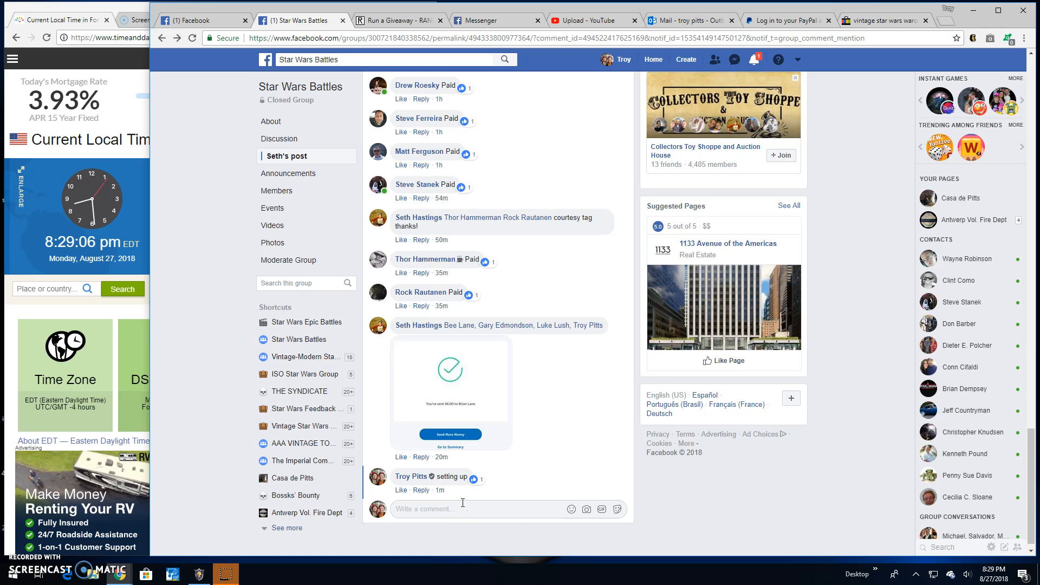
{"action": "type", "text": "Live!"}
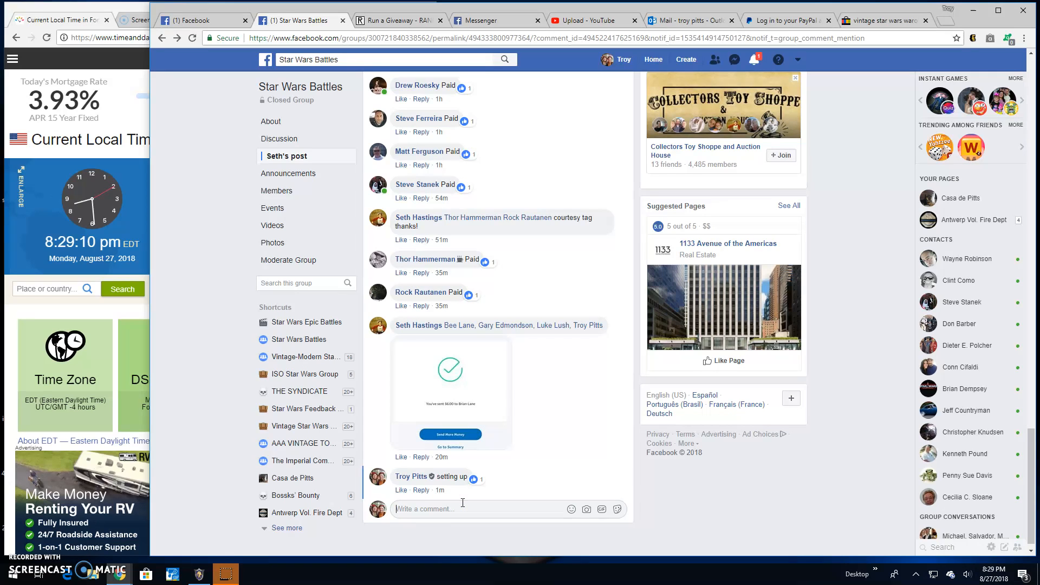
{"action": "left_click", "coordinate": [396, 20]}
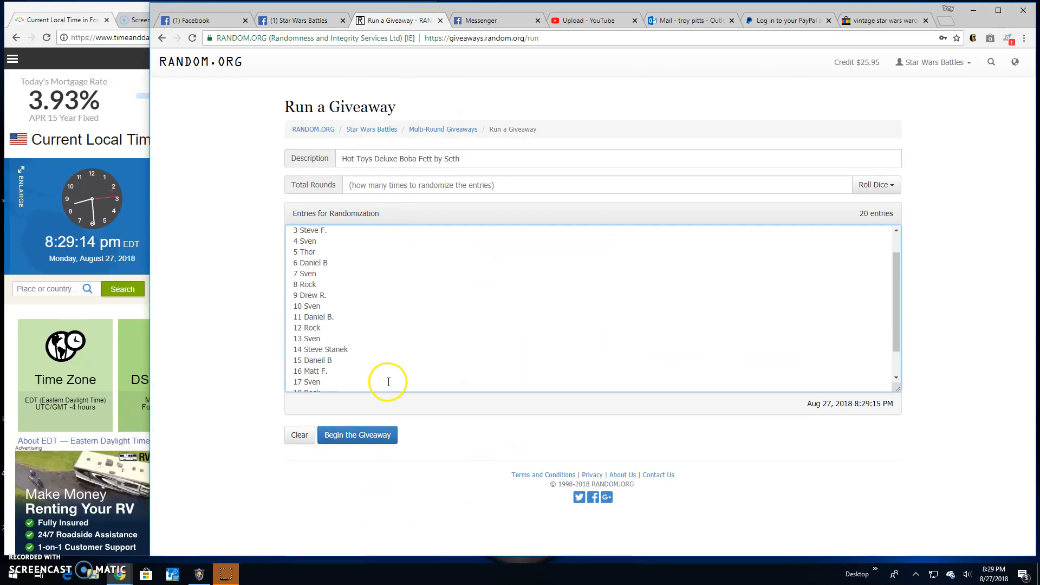
Roll two dice for a total of 11 rounds and start the giveaway randomization
{"action": "left_click", "coordinate": [876, 184]}
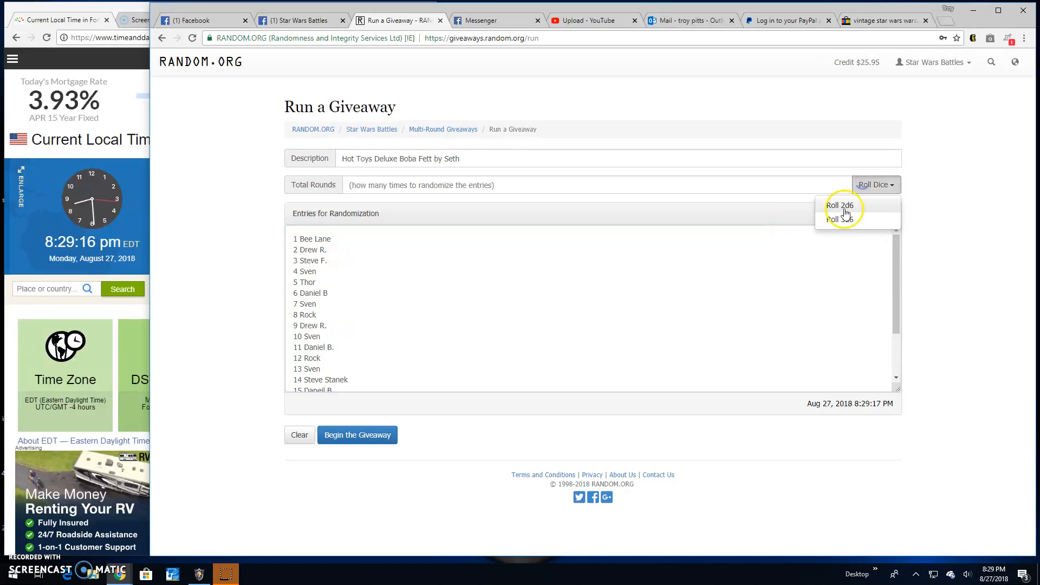
{"action": "left_click", "coordinate": [840, 205]}
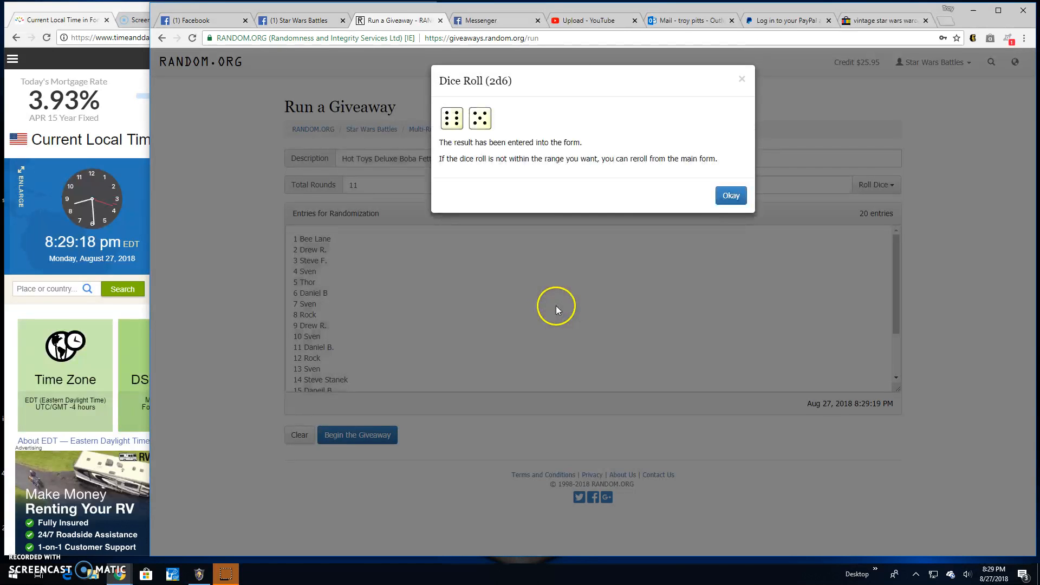
{"action": "left_click", "coordinate": [730, 195]}
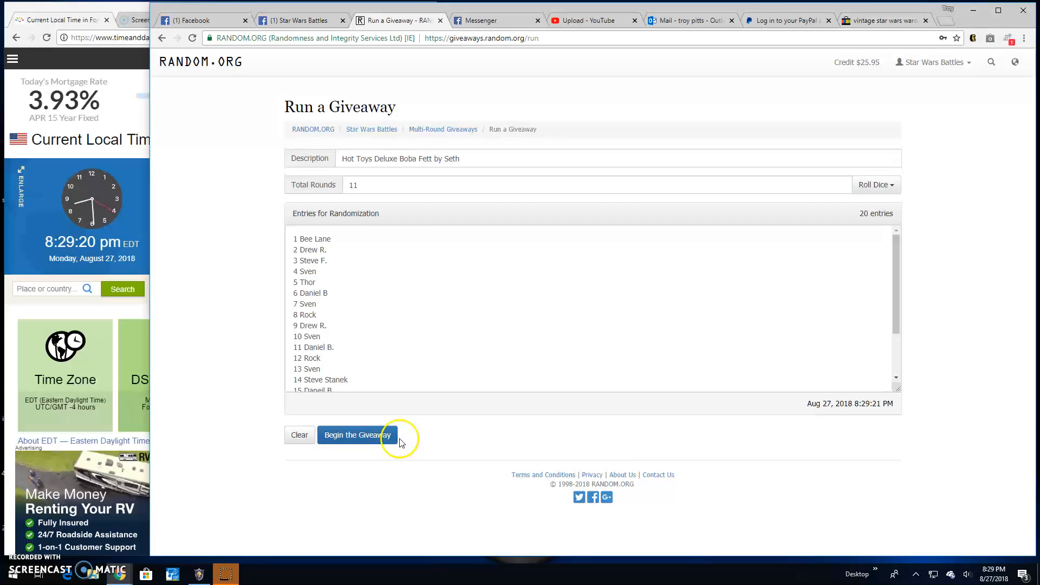
{"action": "left_click", "coordinate": [357, 434]}
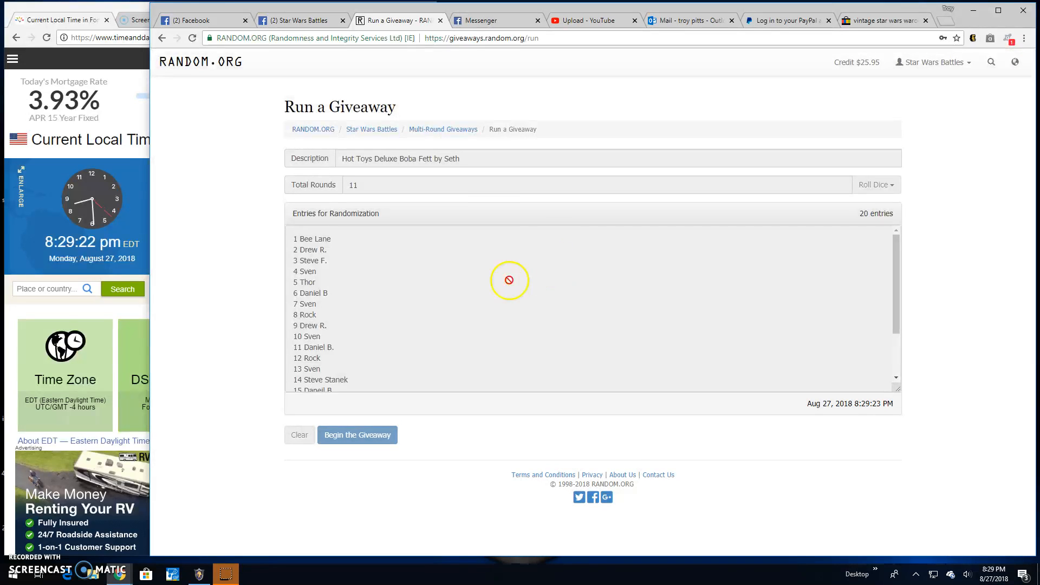
Run giveaway rounds 2 through 10, leaving only the final round, and return to the group post
{"action": "left_click", "coordinate": [357, 435]}
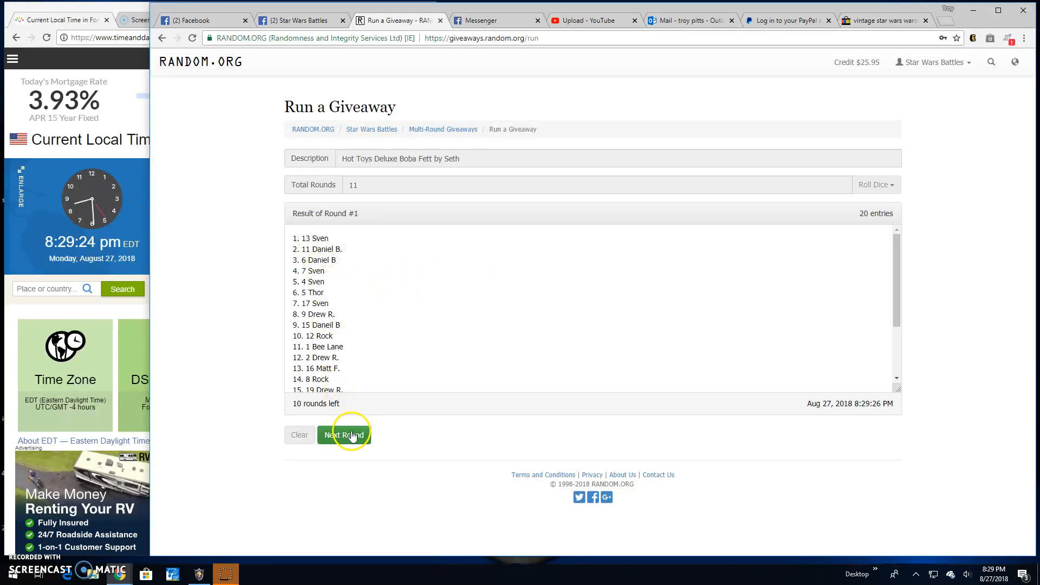
{"action": "left_click", "coordinate": [343, 434]}
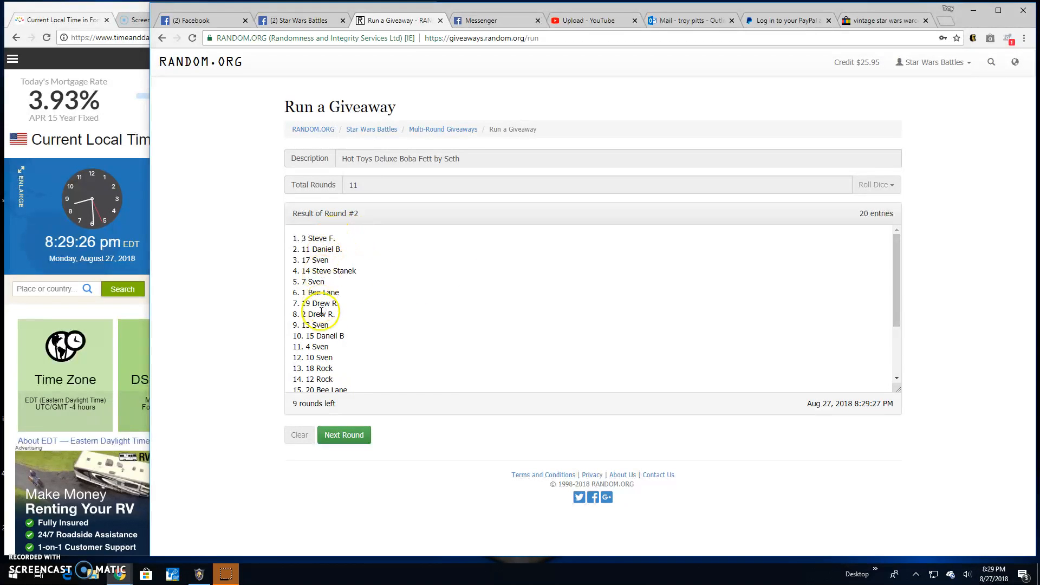
{"action": "left_click", "coordinate": [343, 434]}
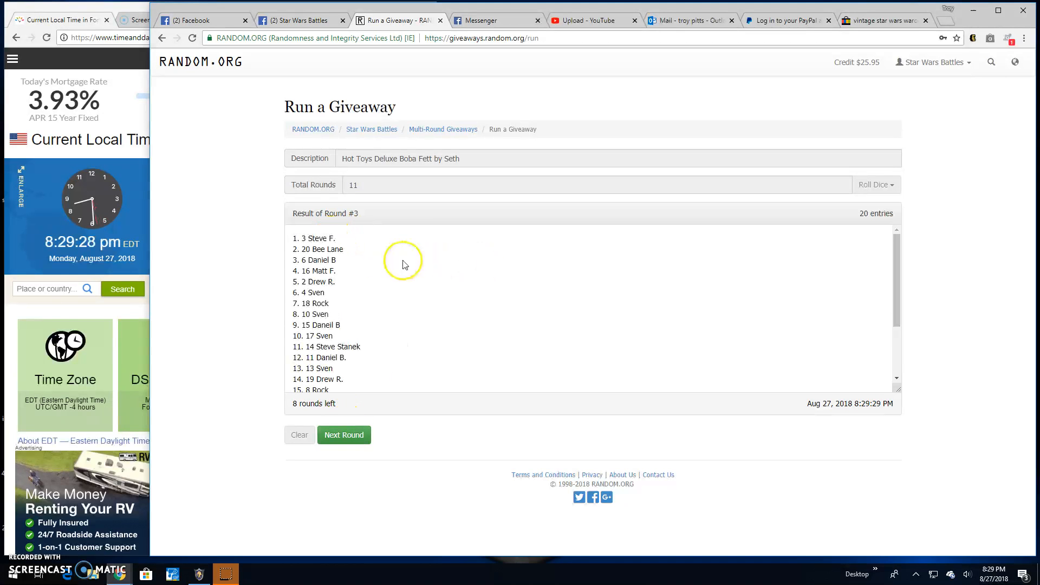
{"action": "left_click", "coordinate": [343, 434]}
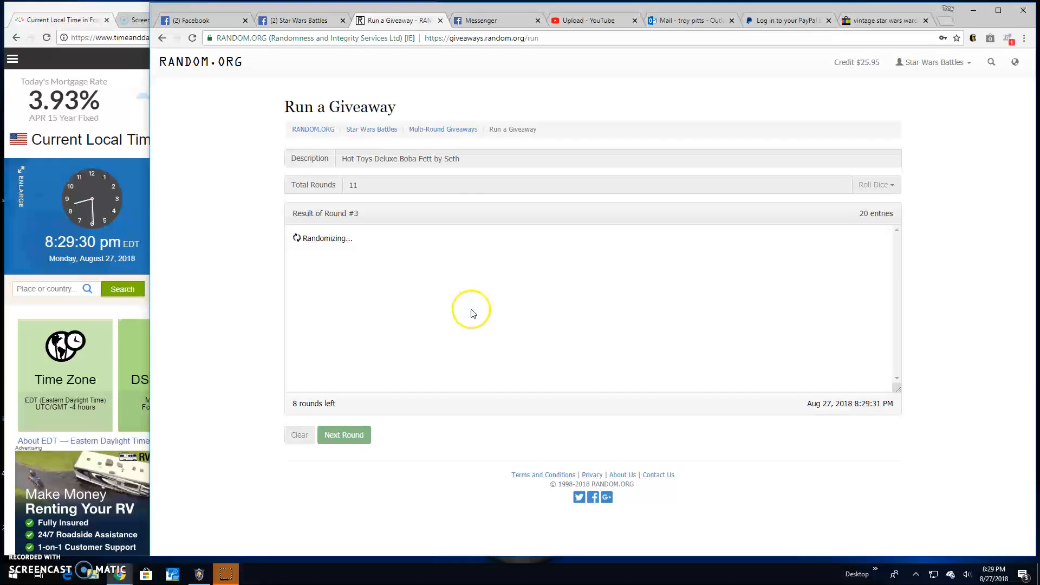
{"action": "left_click", "coordinate": [344, 435]}
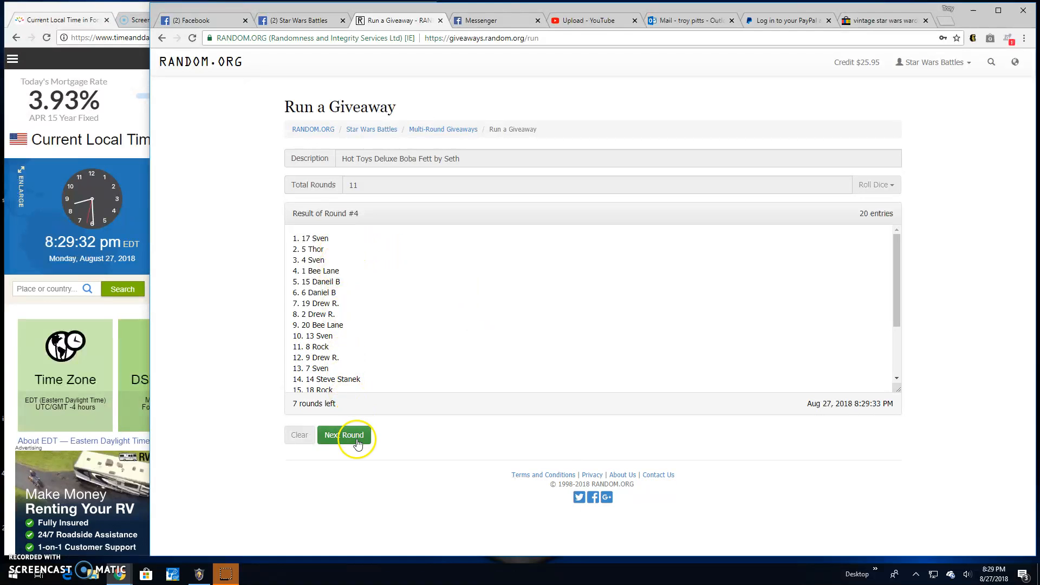
{"action": "left_click", "coordinate": [343, 435]}
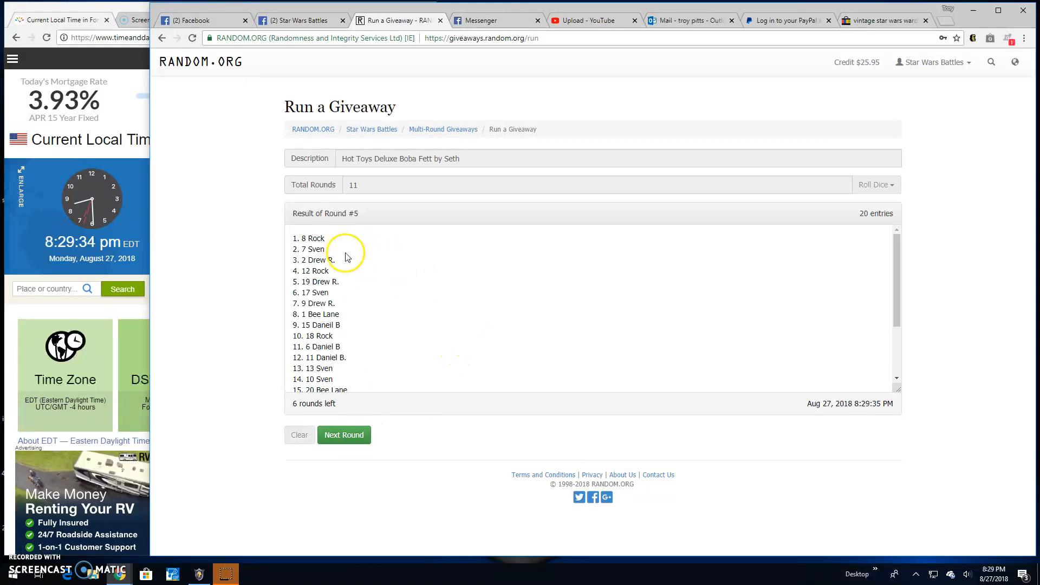
{"action": "left_click", "coordinate": [344, 435]}
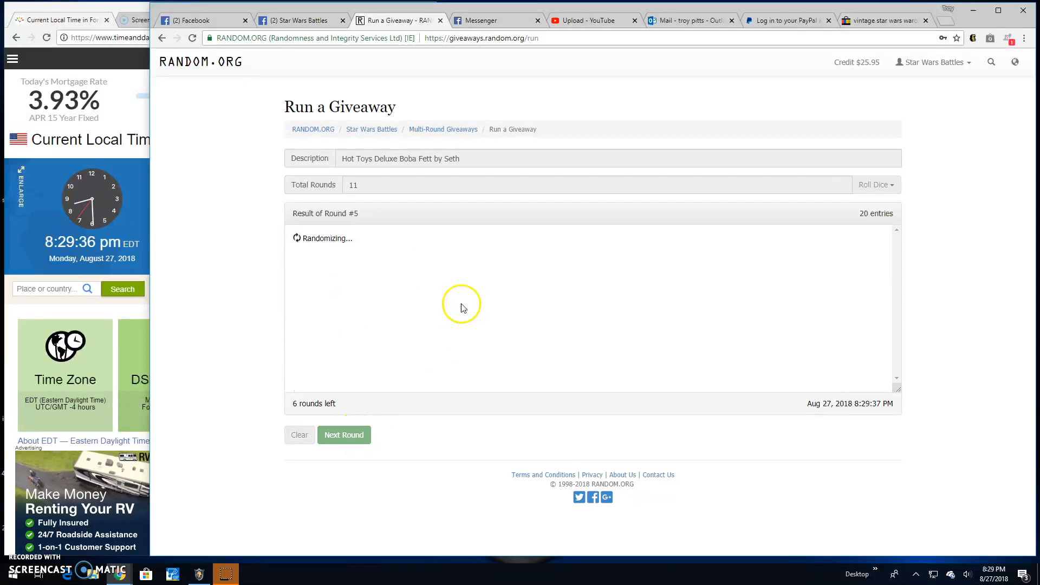
{"action": "left_click", "coordinate": [344, 435]}
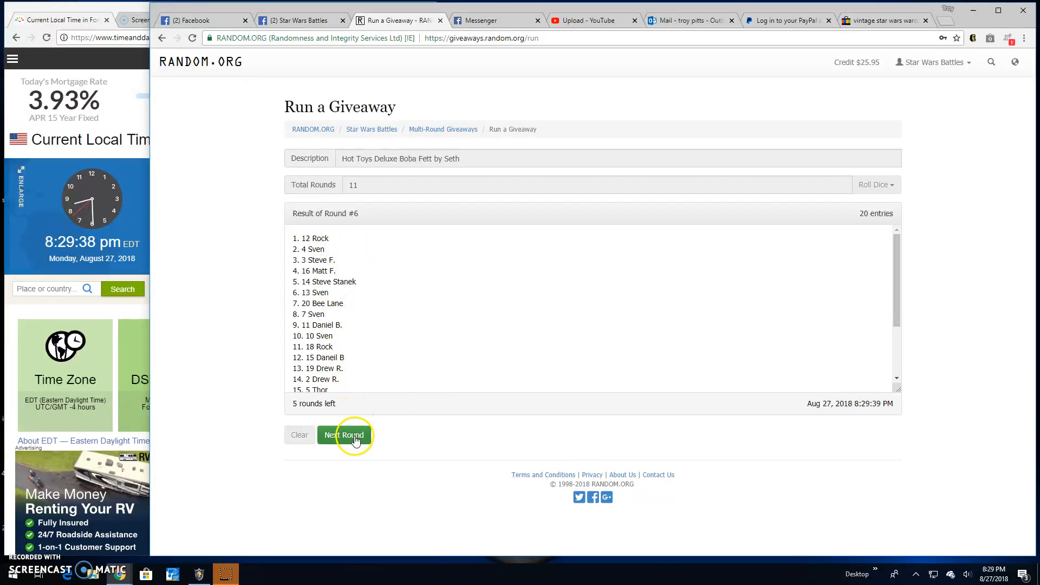
{"action": "left_click", "coordinate": [343, 435]}
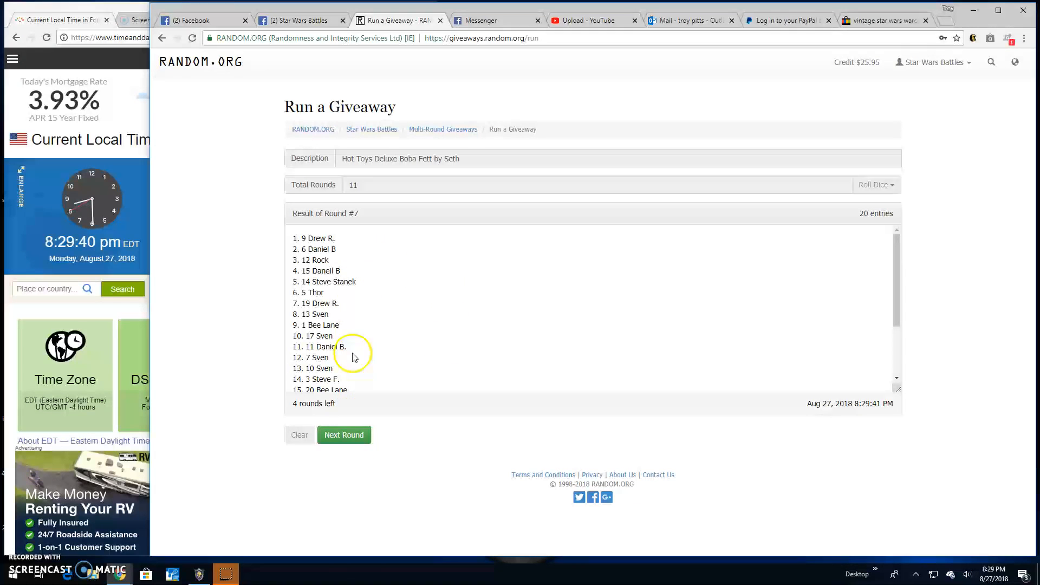
{"action": "left_click", "coordinate": [344, 434]}
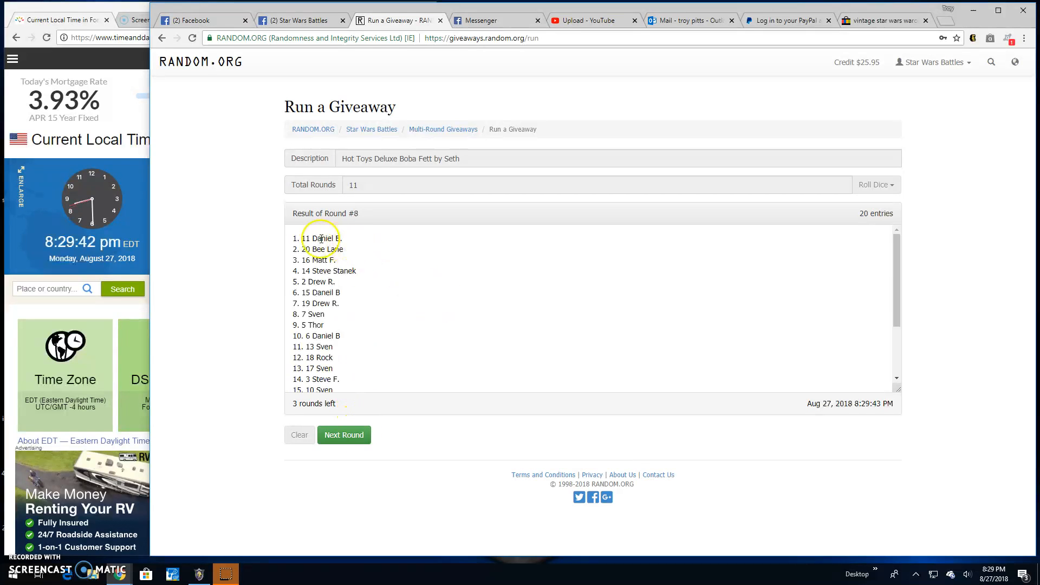
{"action": "left_click", "coordinate": [343, 435]}
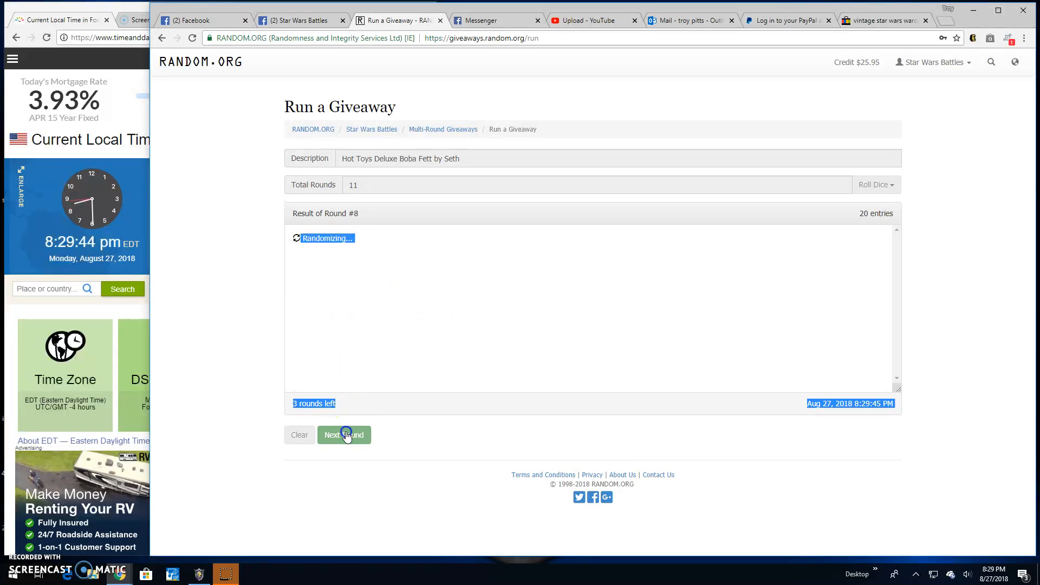
{"action": "left_click", "coordinate": [343, 434]}
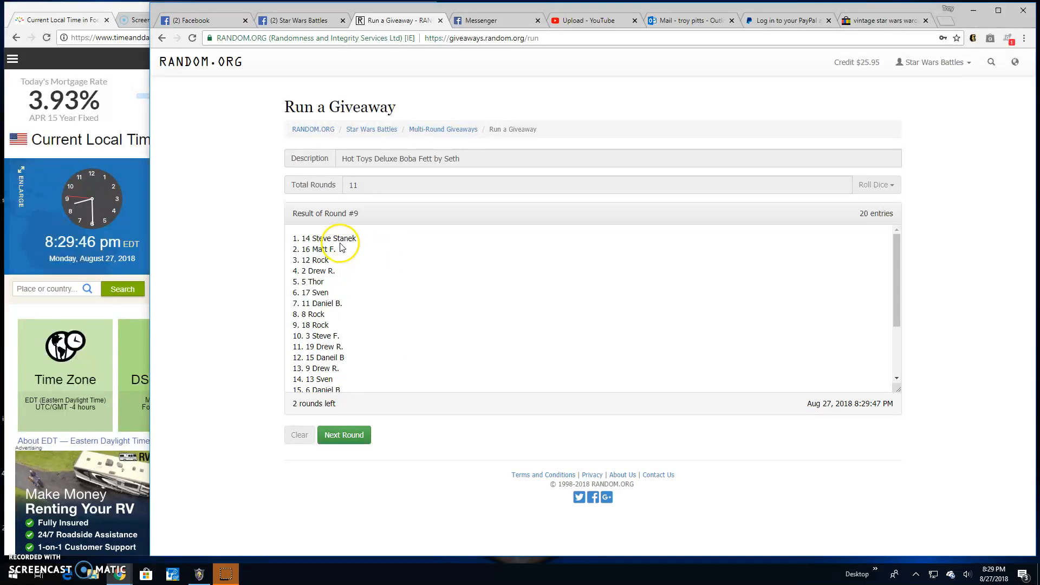
{"action": "left_click", "coordinate": [343, 435]}
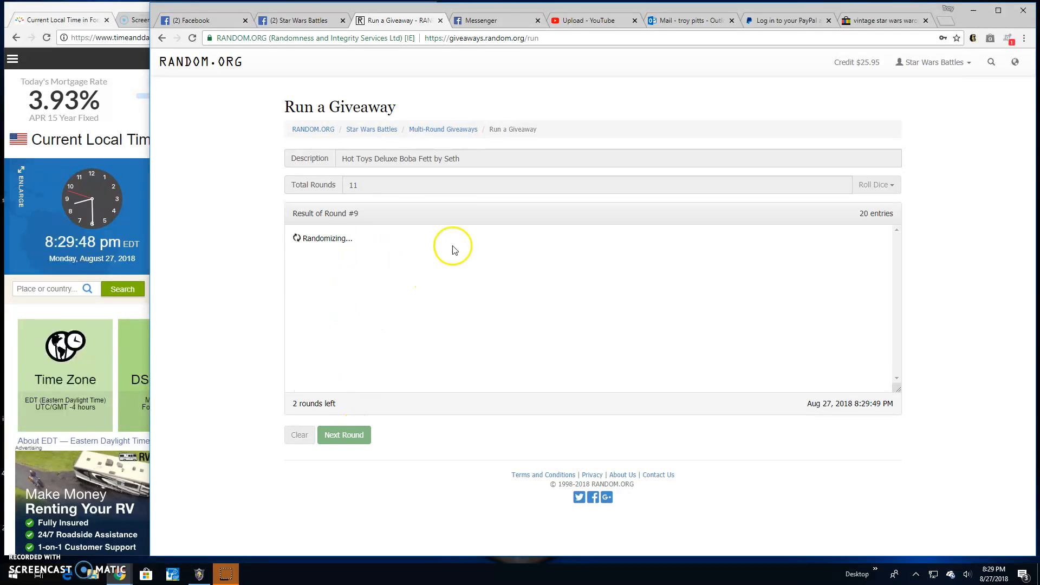
{"action": "left_click", "coordinate": [343, 435]}
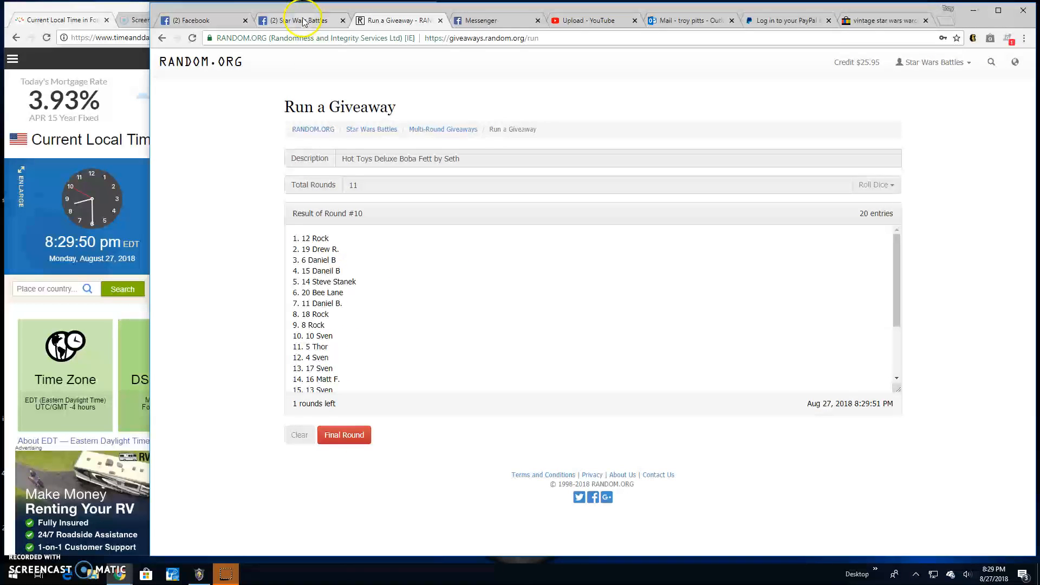
{"action": "left_click", "coordinate": [302, 20]}
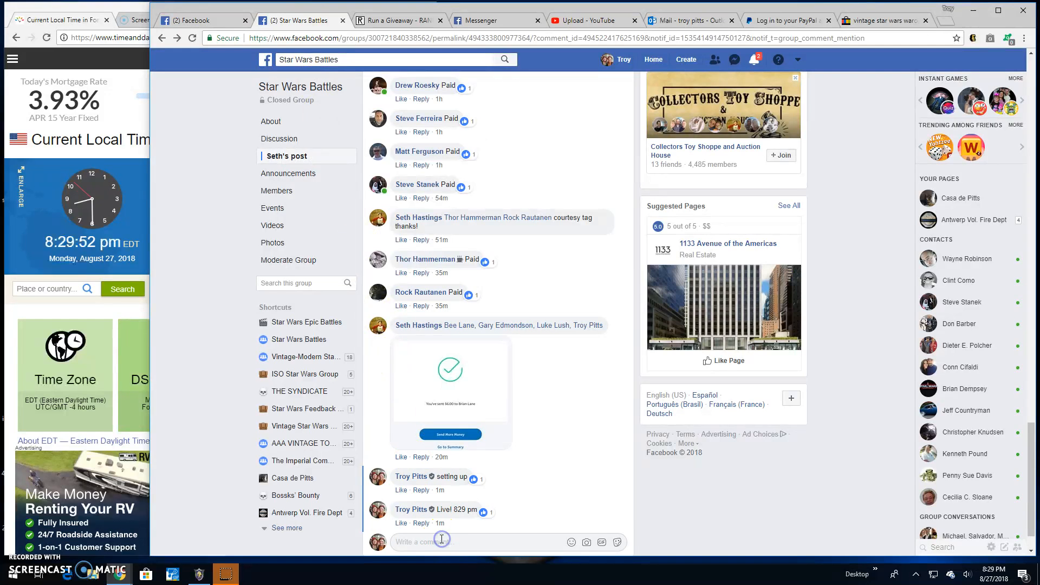
Comment 'Final round! good luck!' on the post and return to the running giveaway
{"action": "type", "text": "Final"}
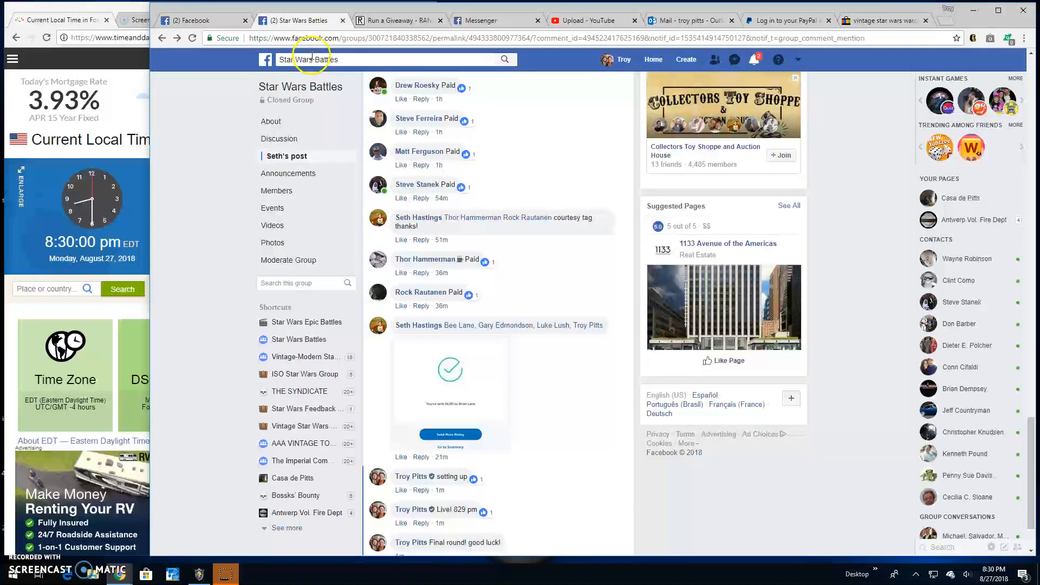
{"action": "left_click", "coordinate": [398, 20]}
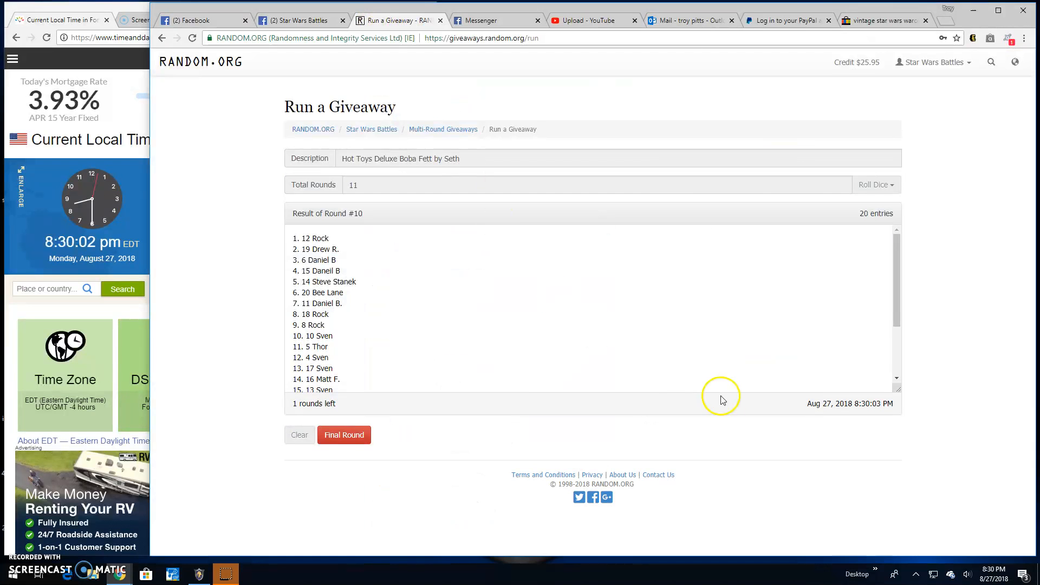
Run final round 11 and review the verified winner list under code jtbsdv
{"action": "left_click", "coordinate": [343, 435]}
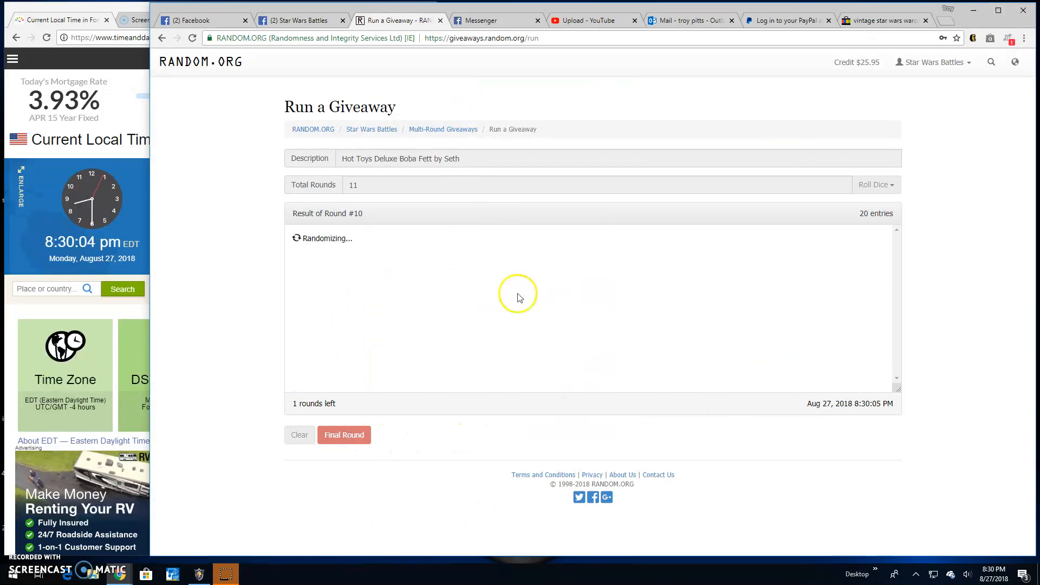
{"action": "left_click", "coordinate": [344, 435]}
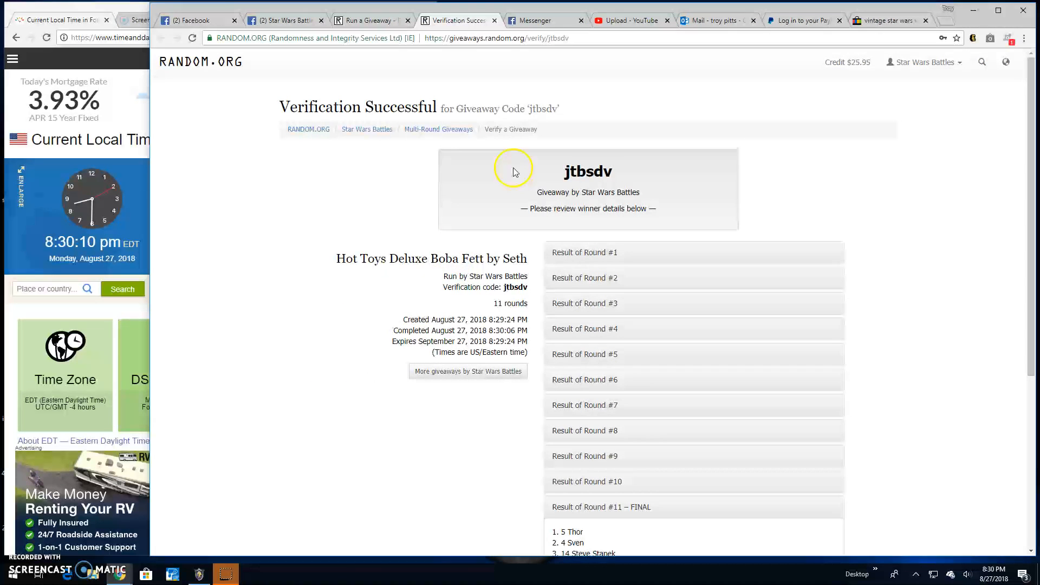
{"action": "scroll", "scroll_direction": "down", "scroll_amount": 3}
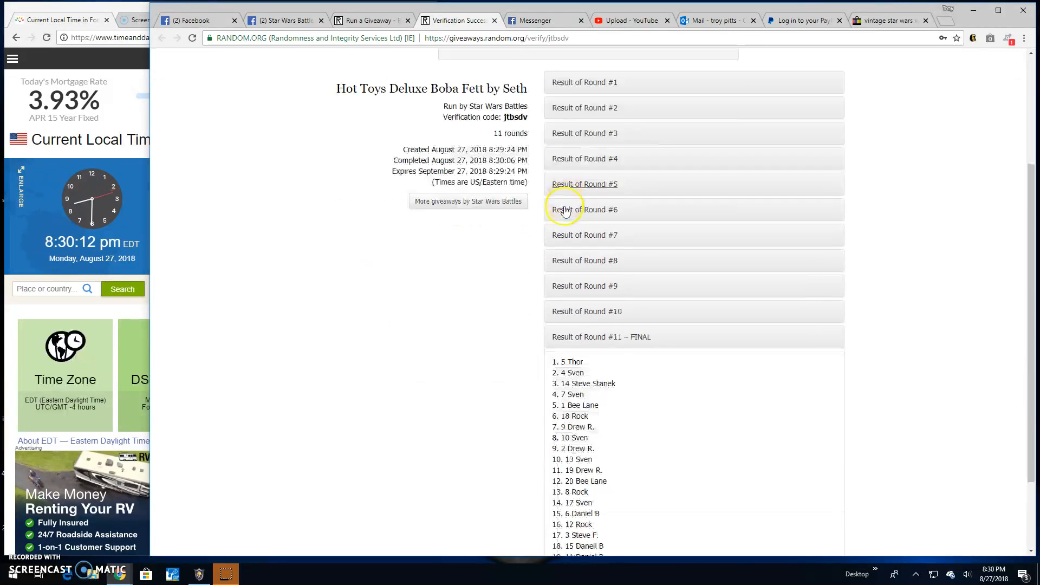
{"action": "scroll", "scroll_direction": "down", "scroll_amount": 3}
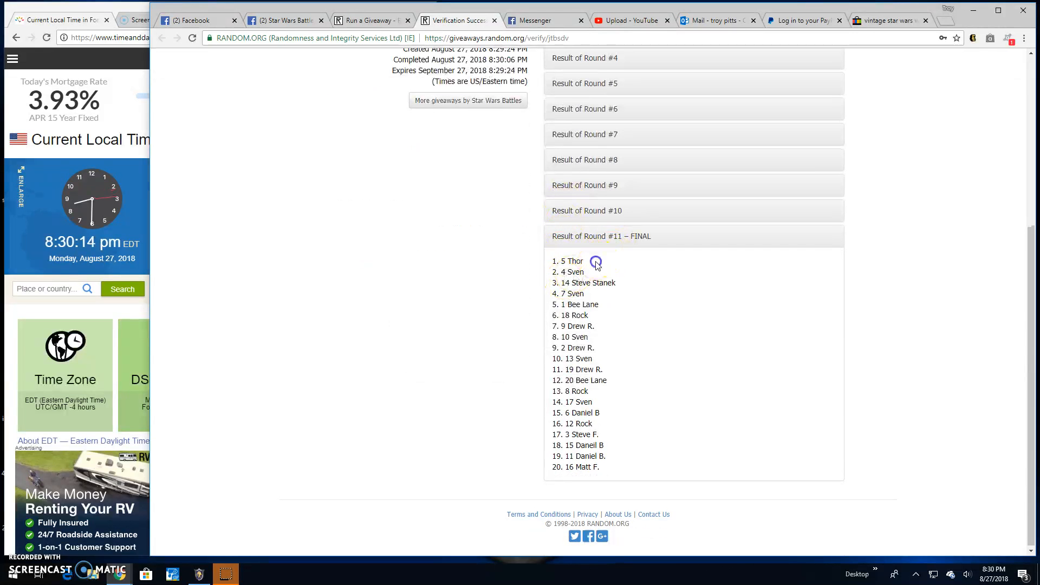
Return to the Facebook group post and draft 'Done!' in the comment box
{"action": "left_click", "coordinate": [285, 20]}
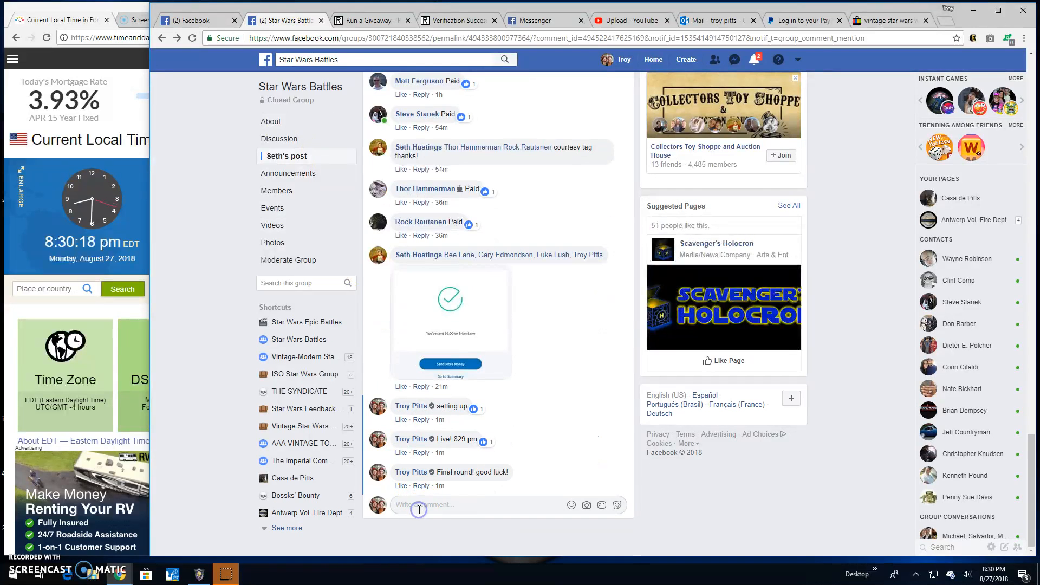
{"action": "type", "text": "Done!"}
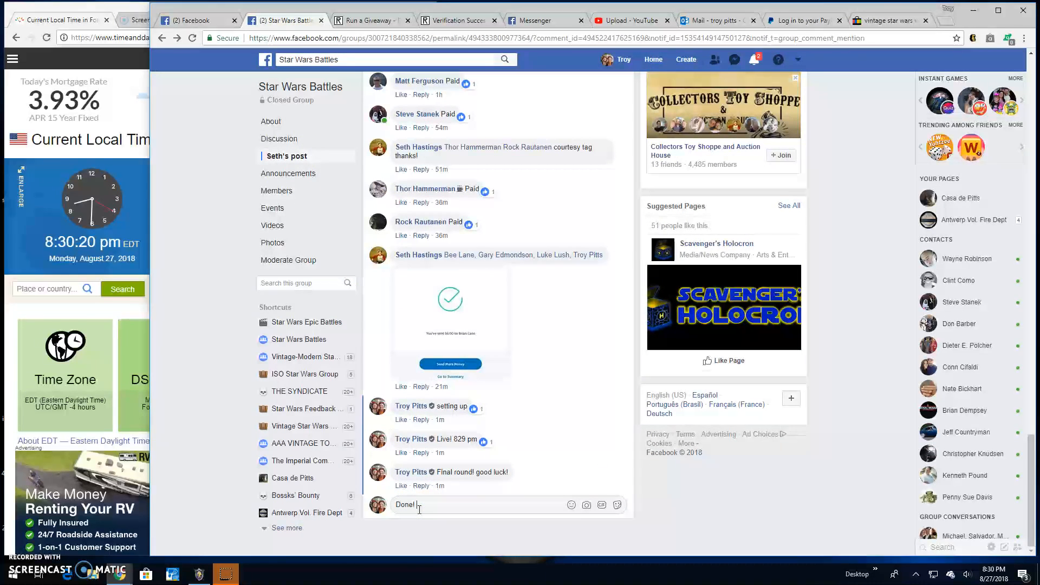